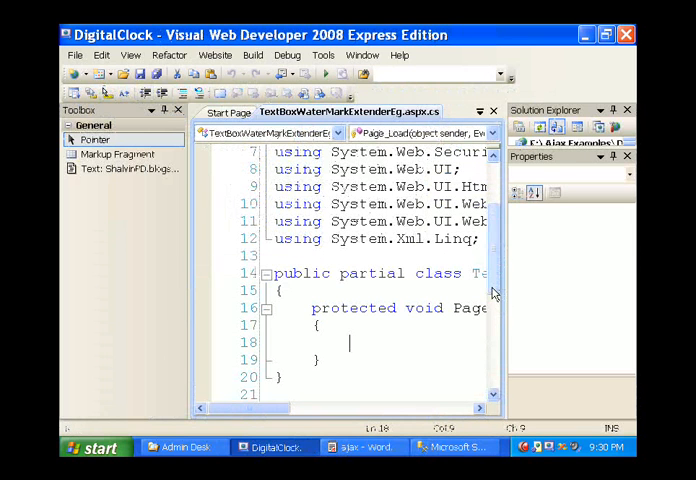
Step: Scroll to the top of the watermark example's code-behind and bring up the Website menu
{"action": "scroll", "scroll_direction": "up", "scroll_amount": 3}
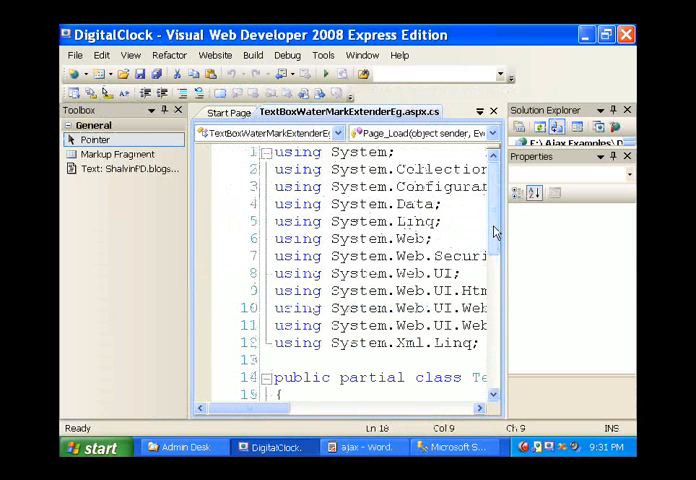
{"action": "left_click", "coordinate": [215, 55]}
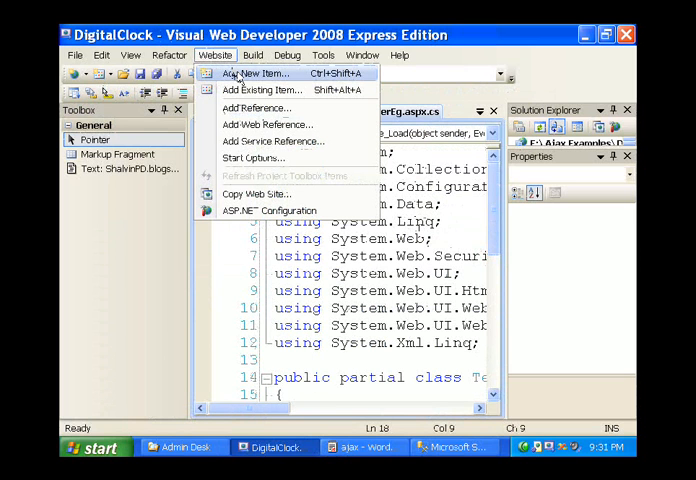
Step: Add an AJAX Web Form named ConfirmButtonExtender through Add New Item
{"action": "left_click", "coordinate": [256, 73]}
{"action": "type", "text": "ConfirmButtonExte"}
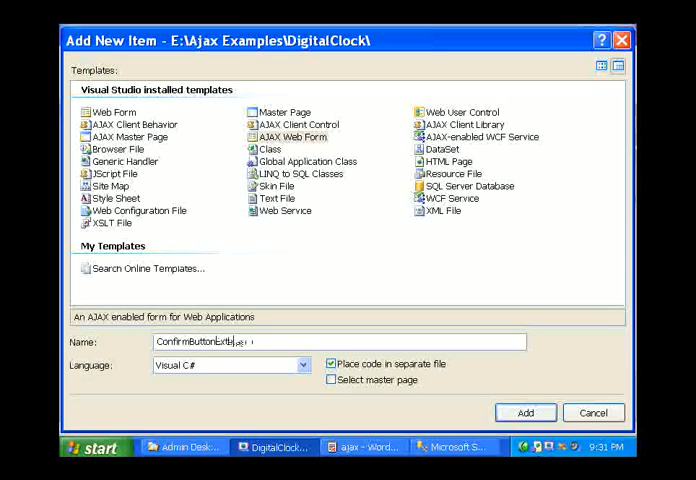
{"action": "left_click", "coordinate": [524, 412]}
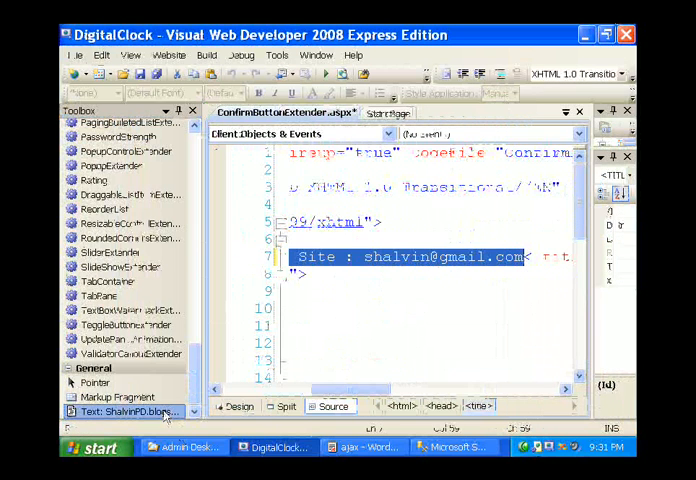
Step: In Design view, add a Label and a Button with Text Terminate and ID btnTerminate
{"action": "left_click", "coordinate": [239, 406]}
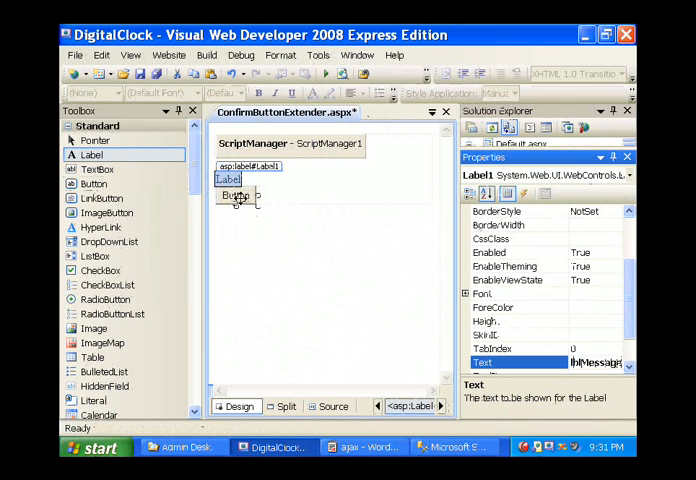
{"action": "left_click", "coordinate": [236, 194]}
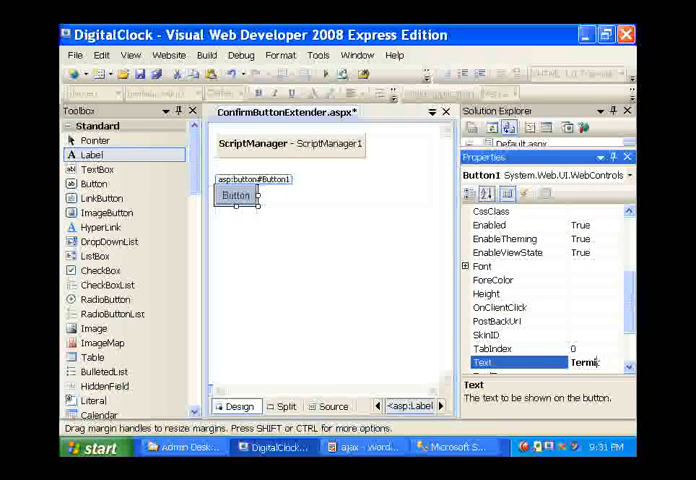
{"action": "type", "text": "Terminate"}
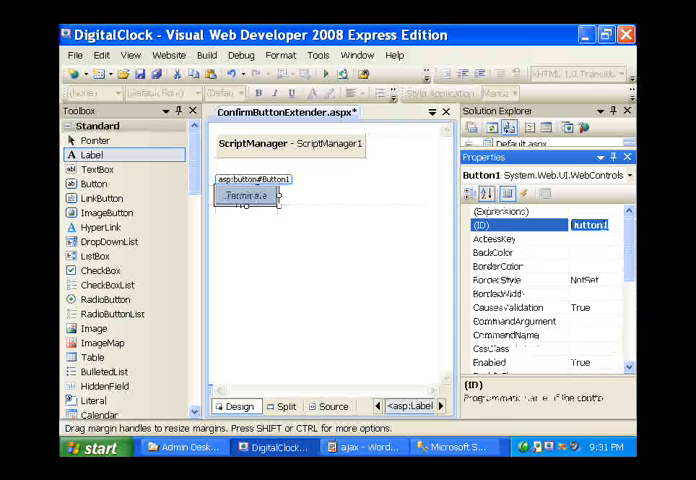
{"action": "type", "text": "Terminate"}
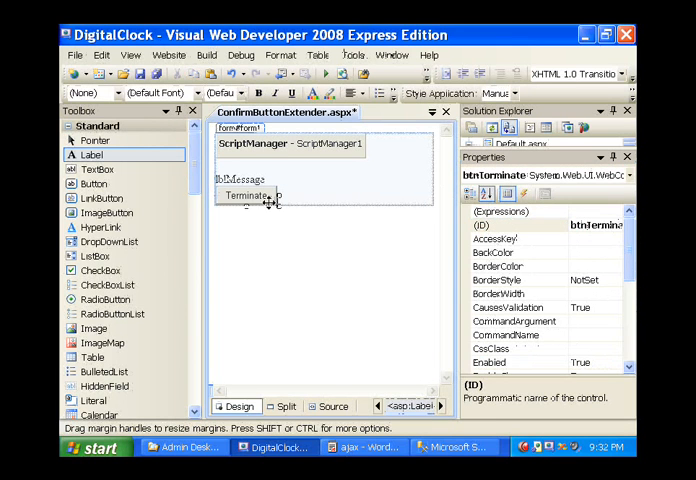
Step: Drag a ConfirmButtonExtender from the AJAX Toolkit onto the page
{"action": "scroll", "scroll_direction": "down", "scroll_amount": 3}
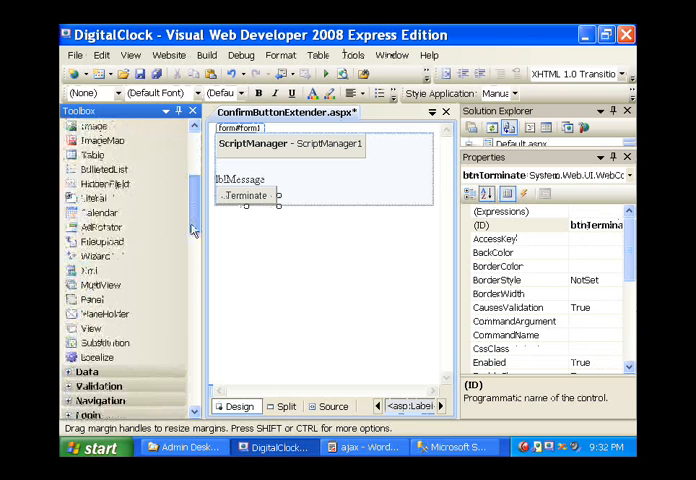
{"action": "scroll", "scroll_direction": "down", "scroll_amount": 3}
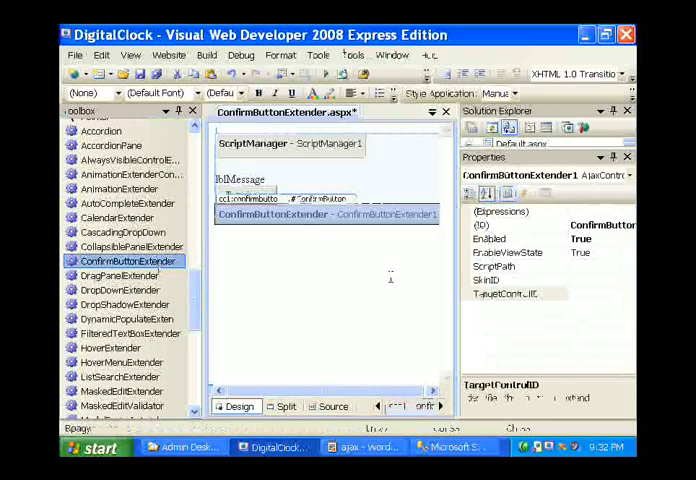
{"action": "left_click", "coordinate": [545, 293]}
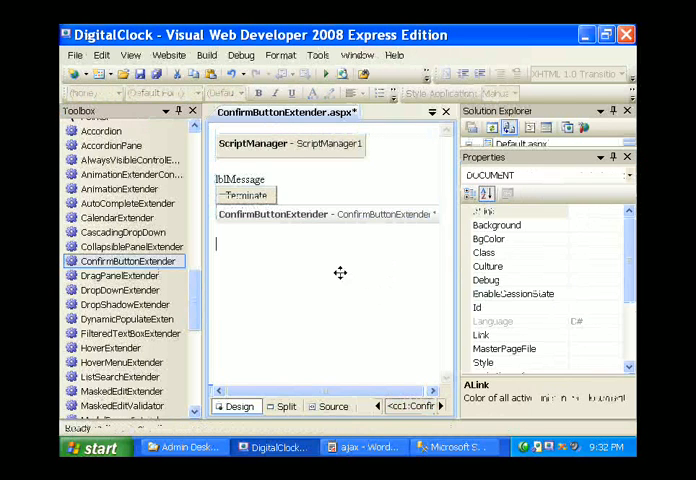
Step: Configure the Terminate button's confirm extender settings, then return to Design view
{"action": "left_click", "coordinate": [245, 195]}
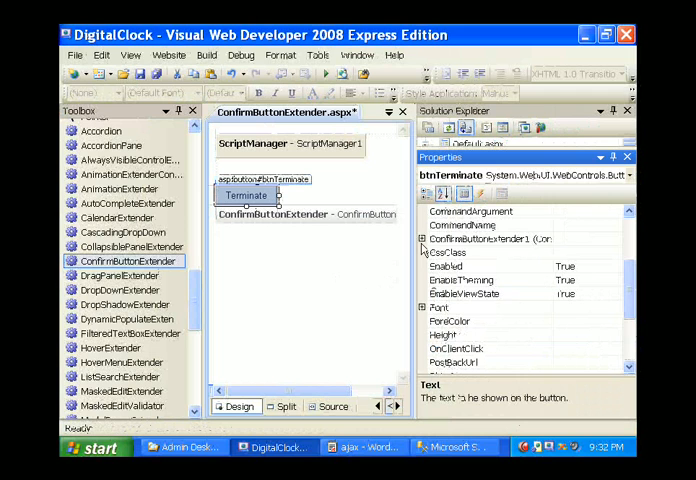
{"action": "left_click", "coordinate": [423, 239]}
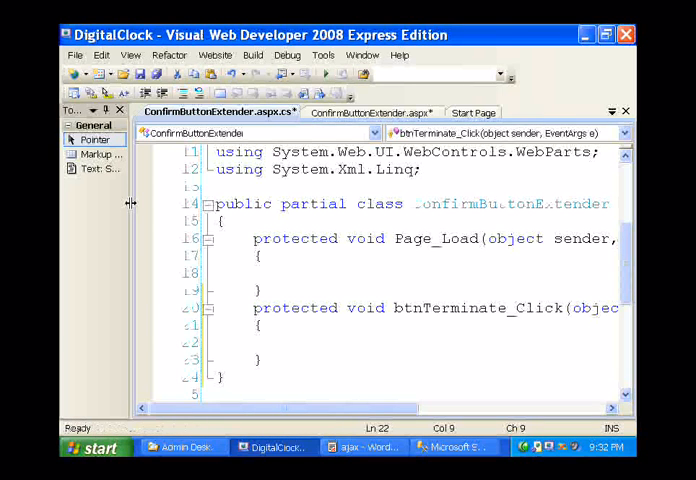
{"action": "type", "text": "lbl"}
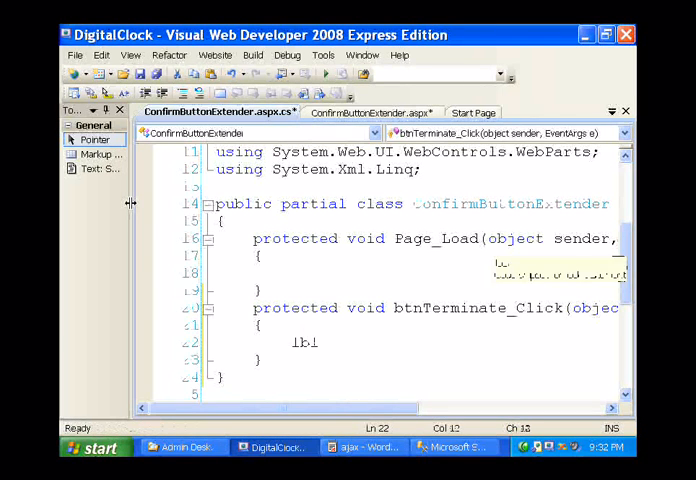
{"action": "type", "text": "M"}
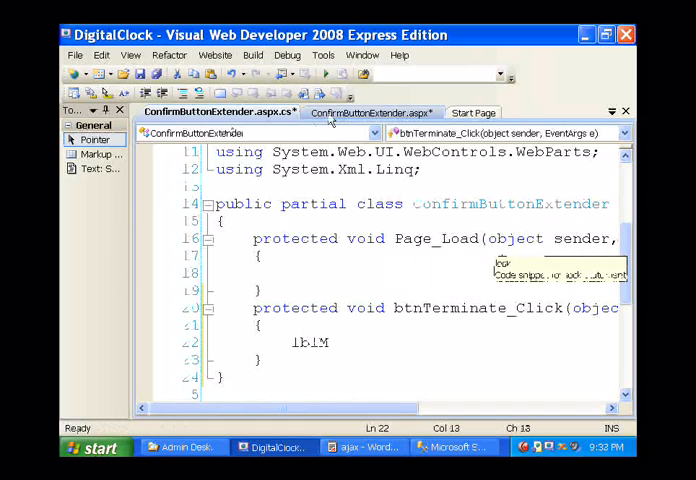
{"action": "left_click", "coordinate": [370, 112]}
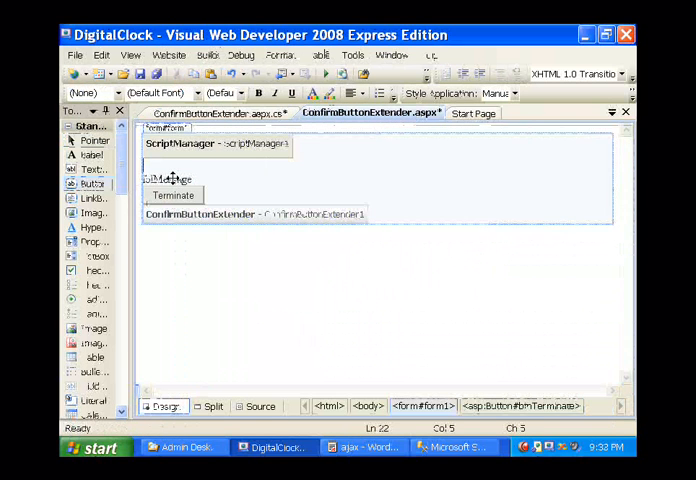
Step: Rename the label to lblMessage and switch to the .aspx.cs code-behind
{"action": "left_click", "coordinate": [165, 180]}
{"action": "type", "text": "lblMessage"}
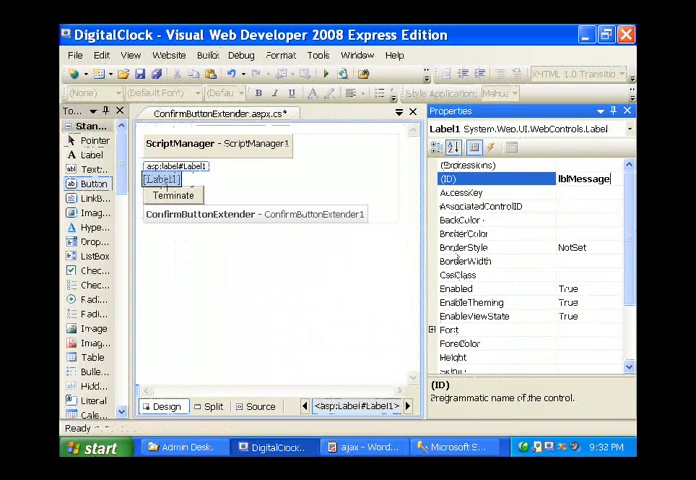
{"action": "left_click", "coordinate": [259, 406]}
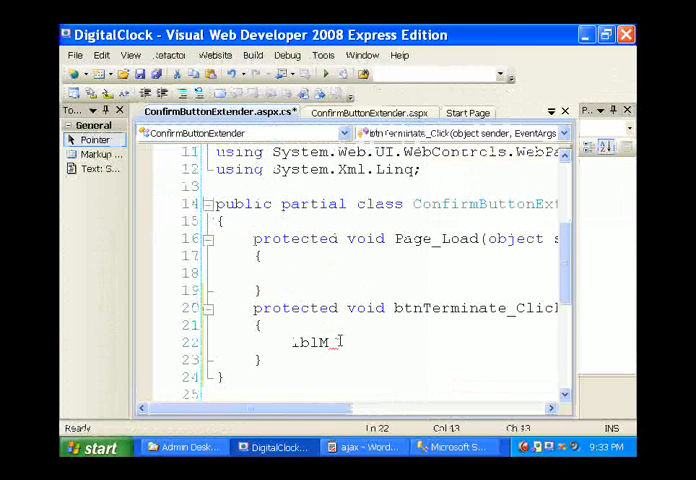
Step: In btnTerminate_Click, write lblMessage.Text = "Terminated"; and run the page
{"action": "type", "text": "essage.t"}
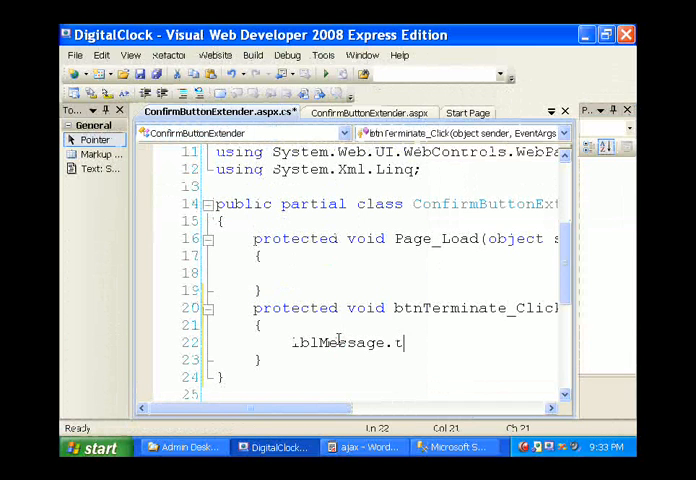
{"action": "type", "text": "ext"}
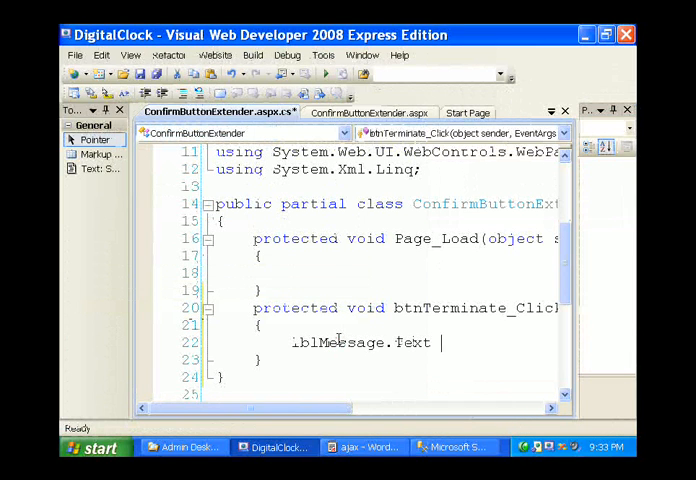
{"action": "type", "text": "="}
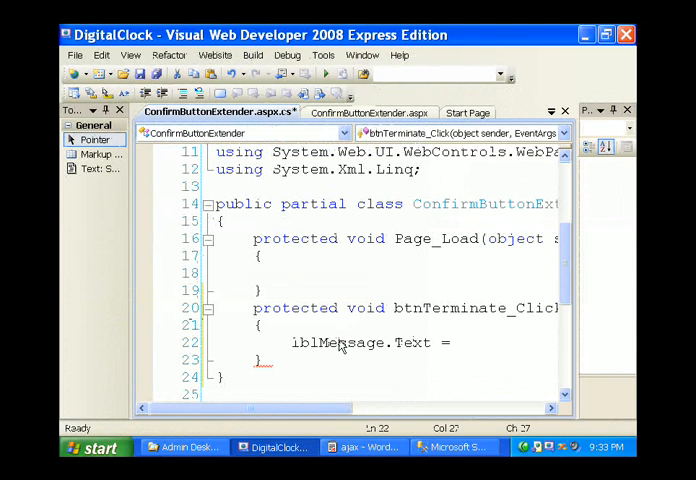
{"action": "type", "text": "\"Term"}
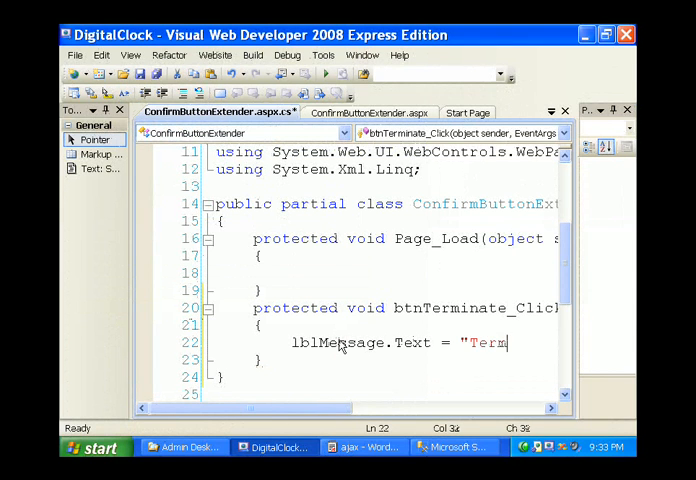
{"action": "type", "text": "inated\";"}
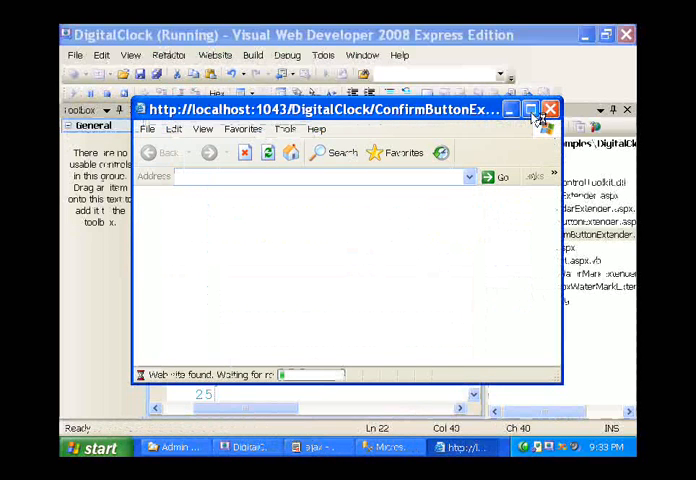
Step: Maximize Internet Explorer, cancel the Terminate confirmation, then confirm it to show Terminated
{"action": "left_click", "coordinate": [532, 109]}
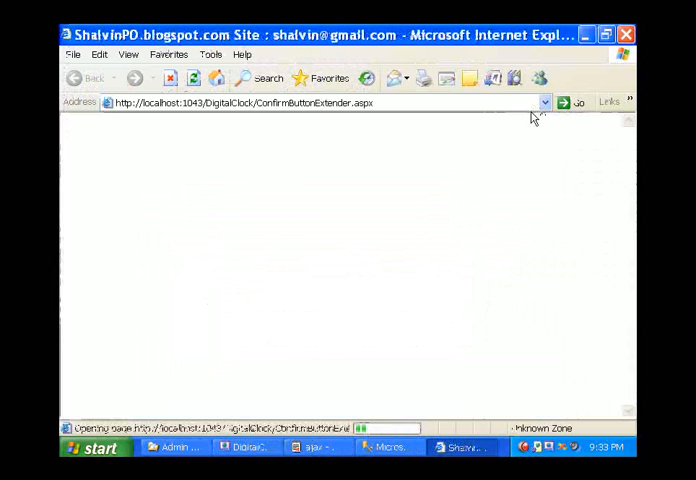
{"action": "left_click", "coordinate": [97, 159]}
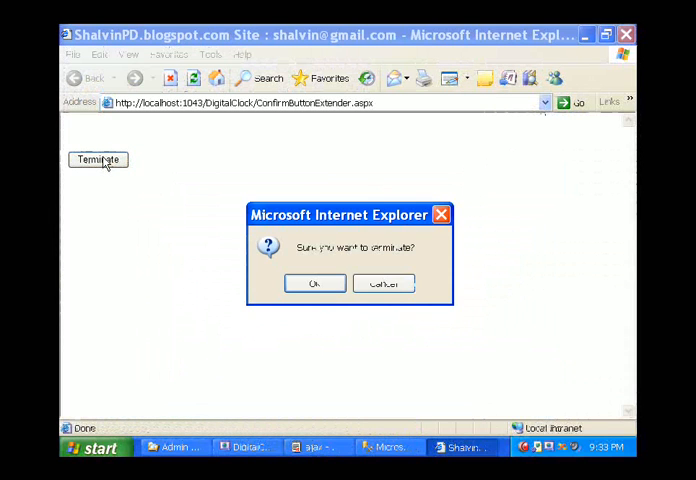
{"action": "mouse_move", "coordinate": [384, 283]}
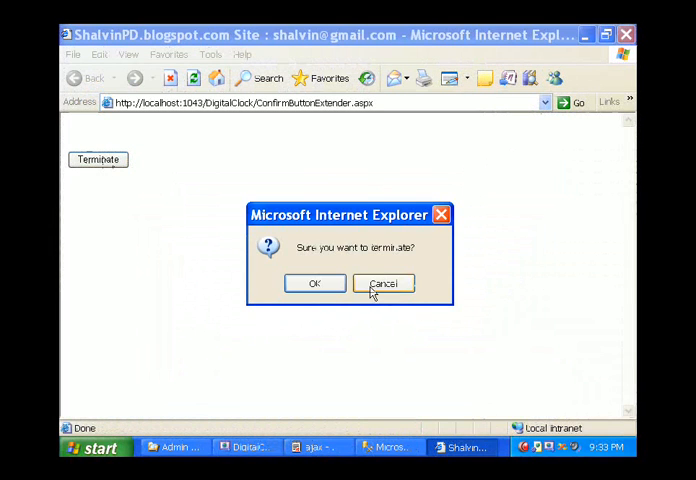
{"action": "left_click", "coordinate": [384, 283]}
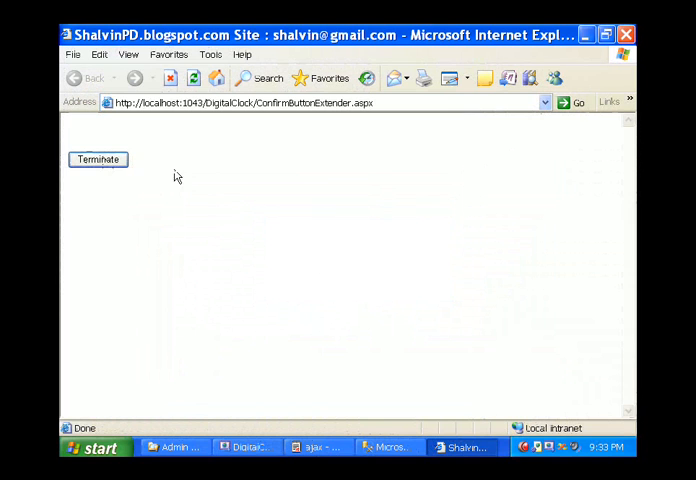
{"action": "left_click", "coordinate": [97, 159]}
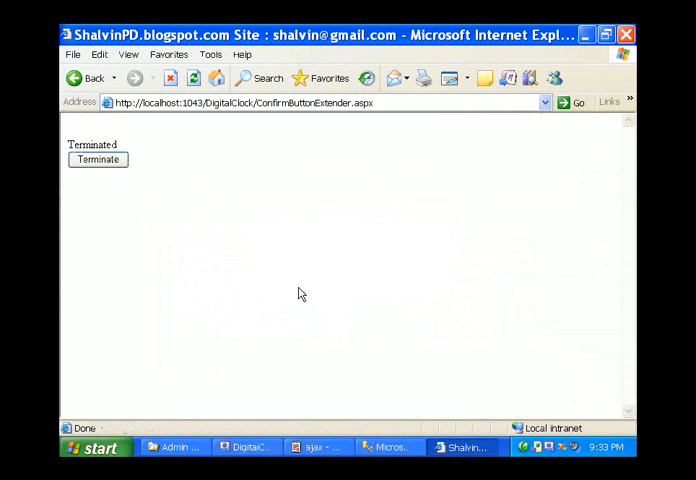